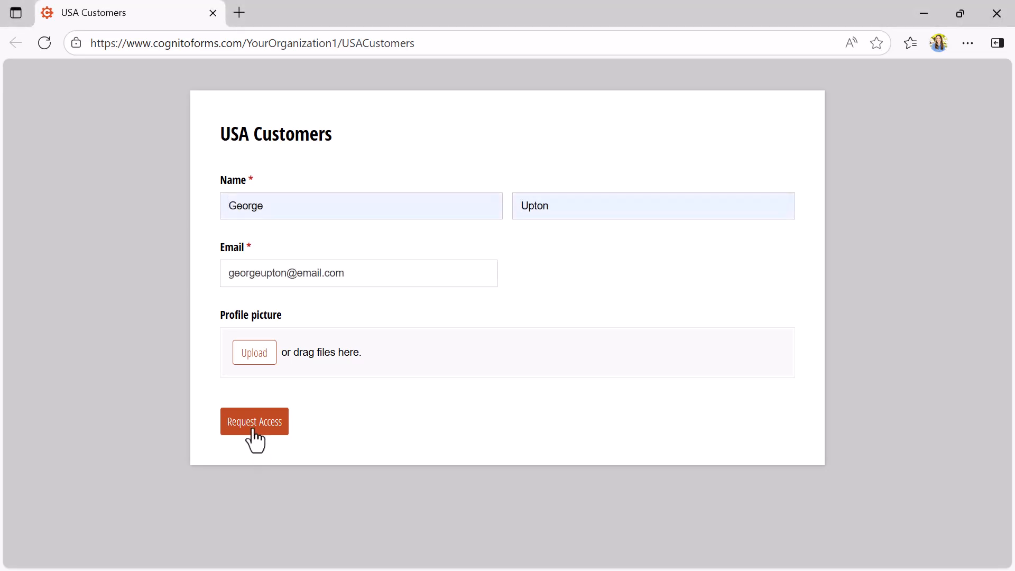
# - Submit the guest's access request for the USA Customers form
pyautogui.click(254, 421)
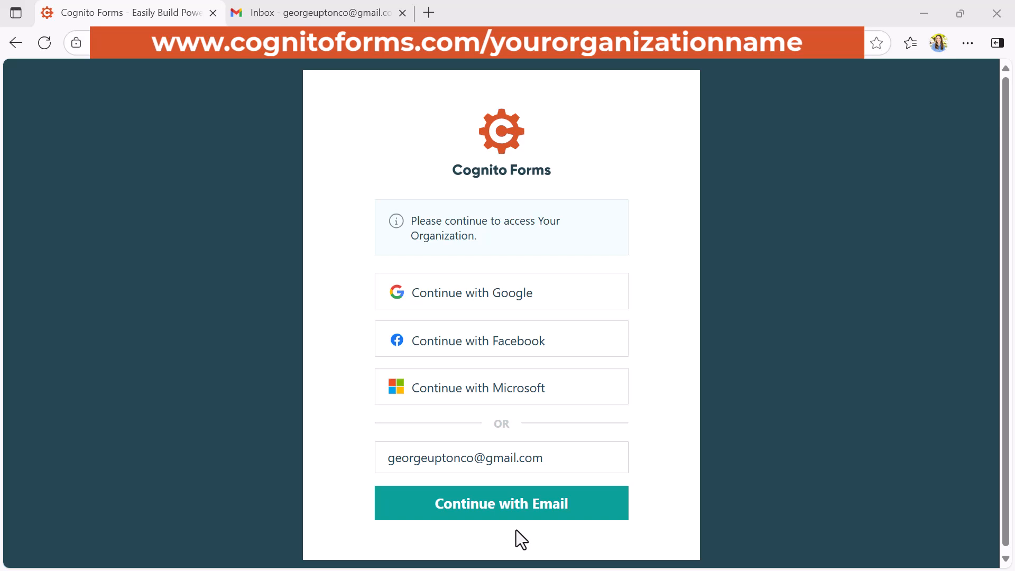
# - Continue with email, fetch the verification code from Gmail and return to sign in
pyautogui.click(501, 503)
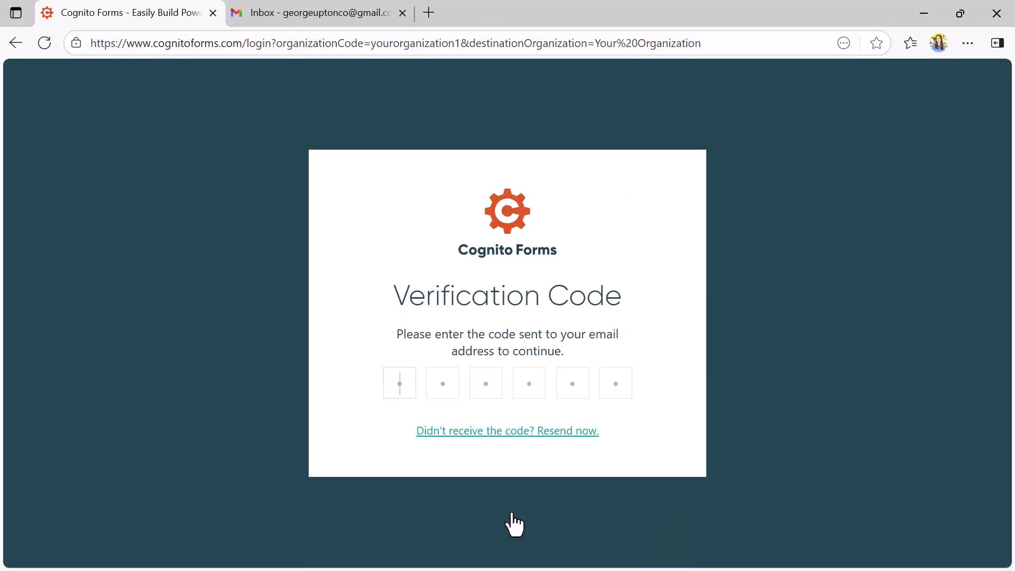
pyautogui.click(317, 13)
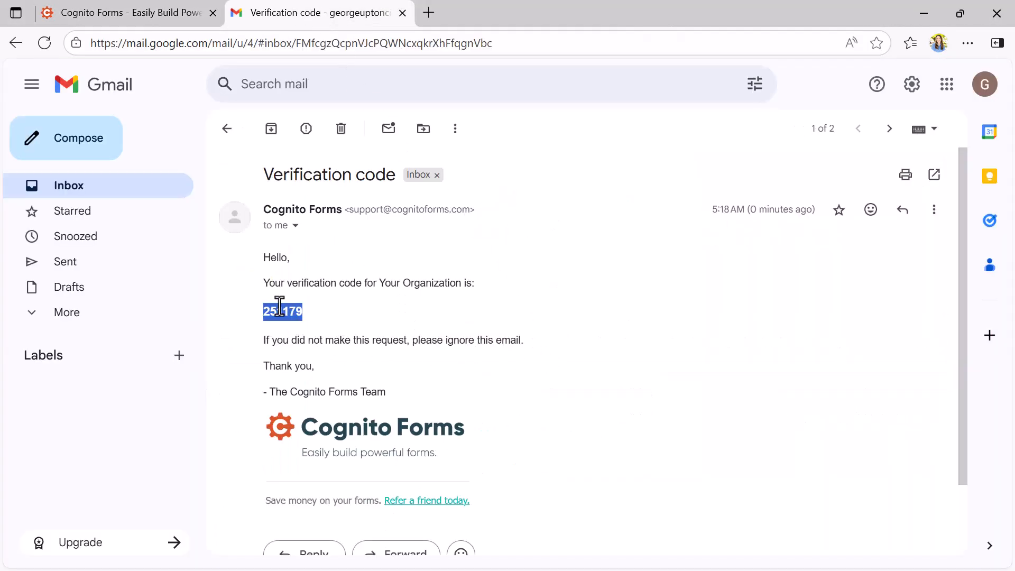
pyautogui.click(126, 12)
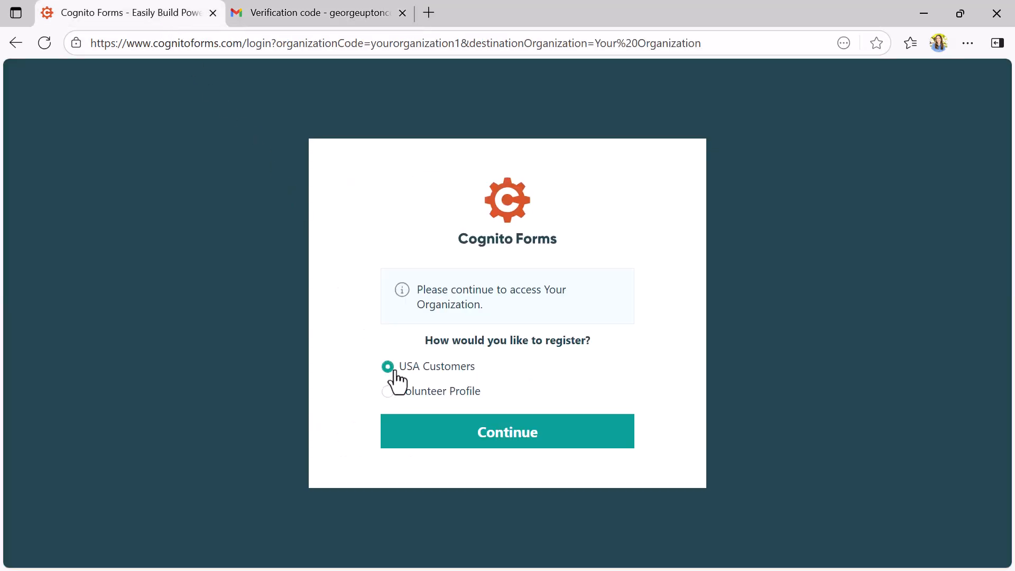
pyautogui.click(507, 432)
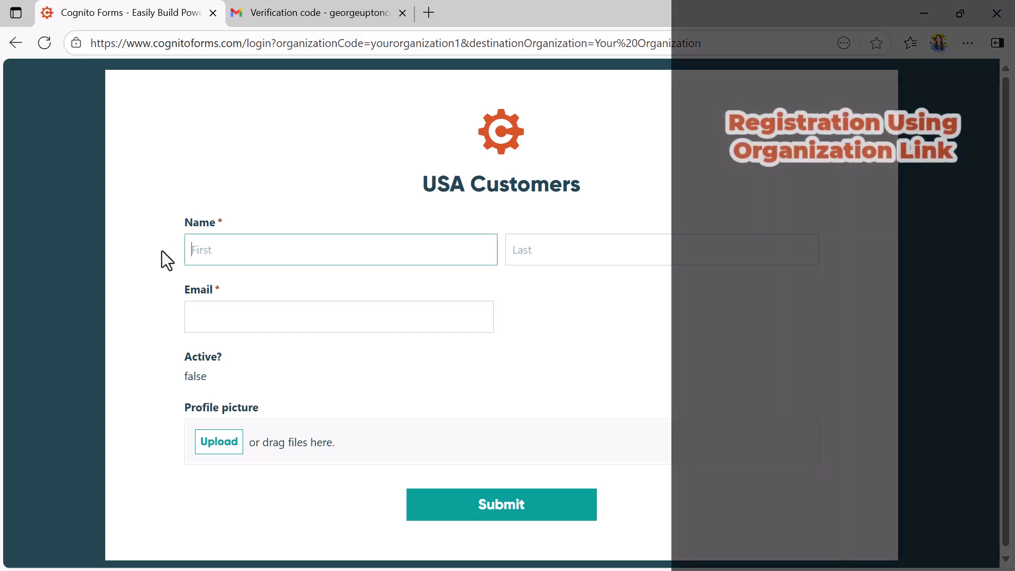
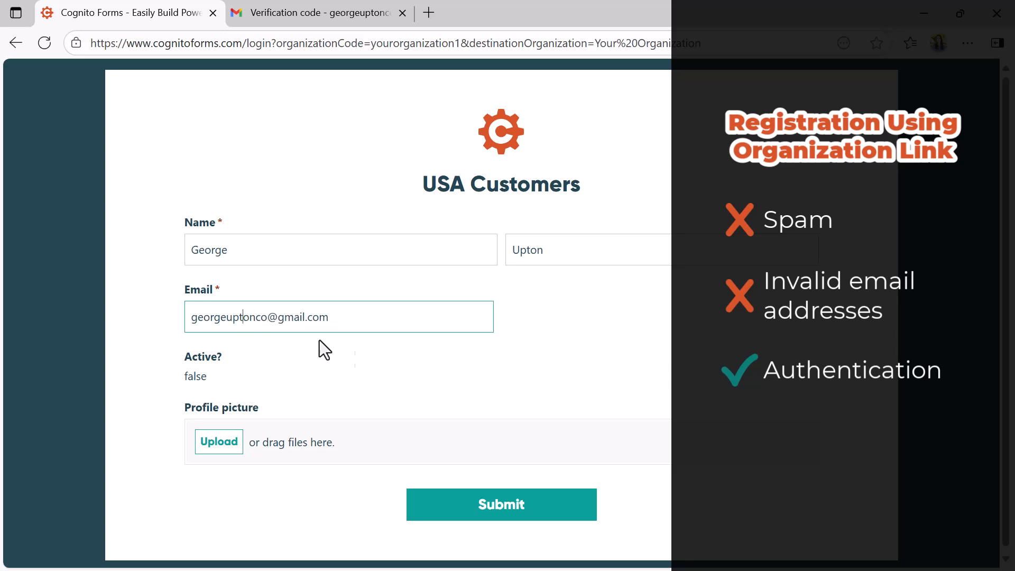
pyautogui.click(500, 505)
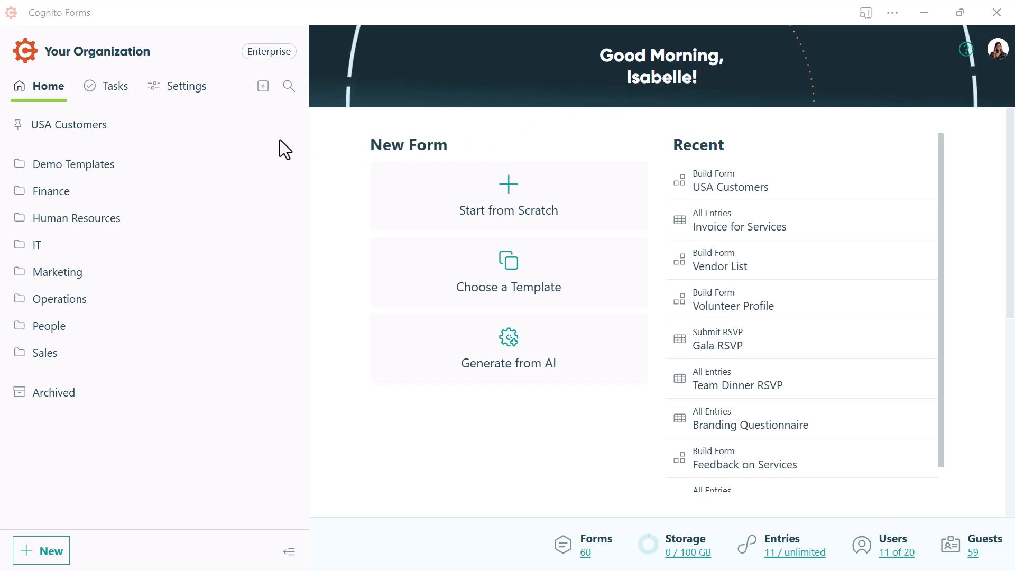
# - Set USA Customers' workflow so public links are always allowed
pyautogui.click(731, 187)
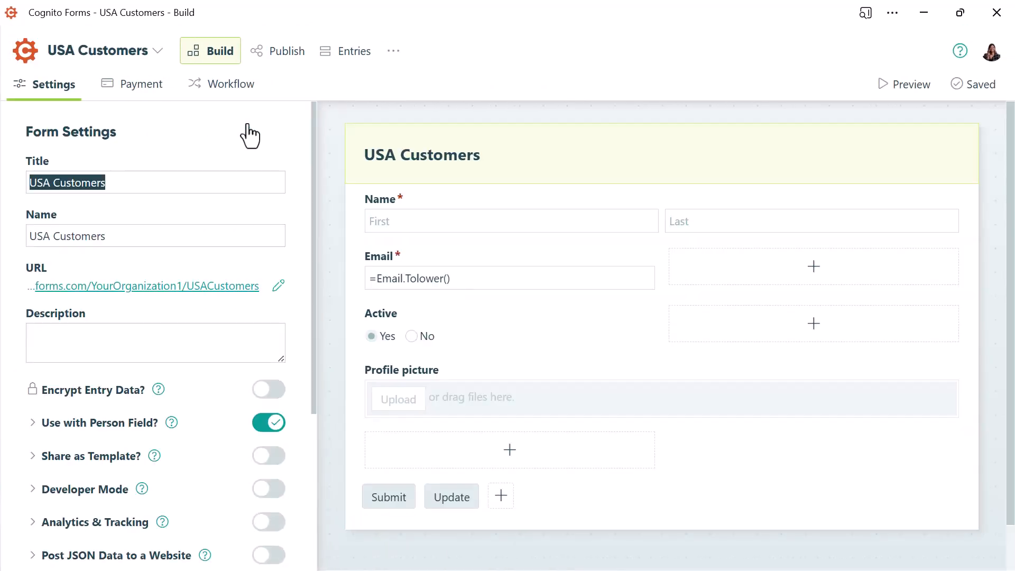
pyautogui.click(230, 85)
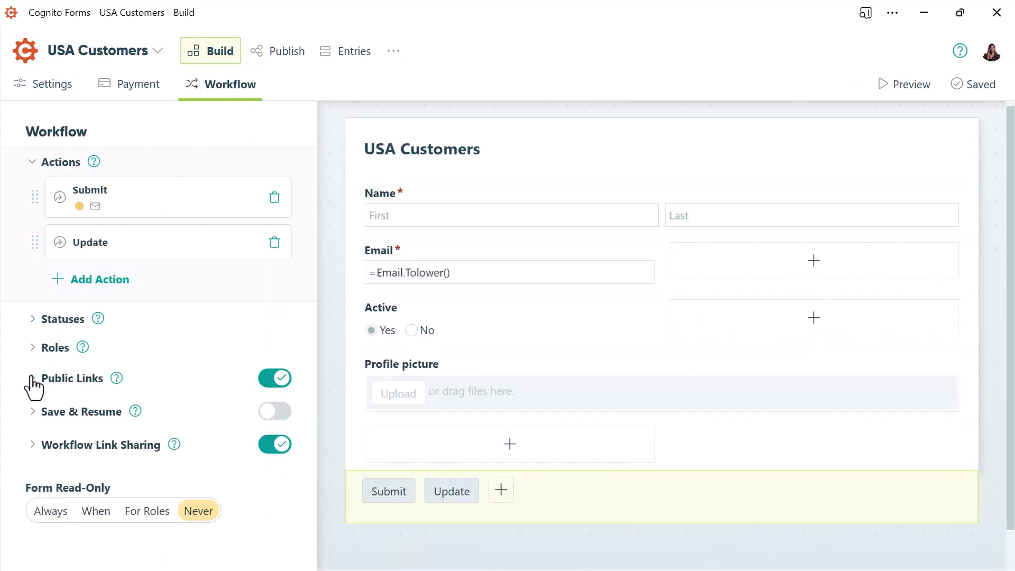
pyautogui.click(70, 378)
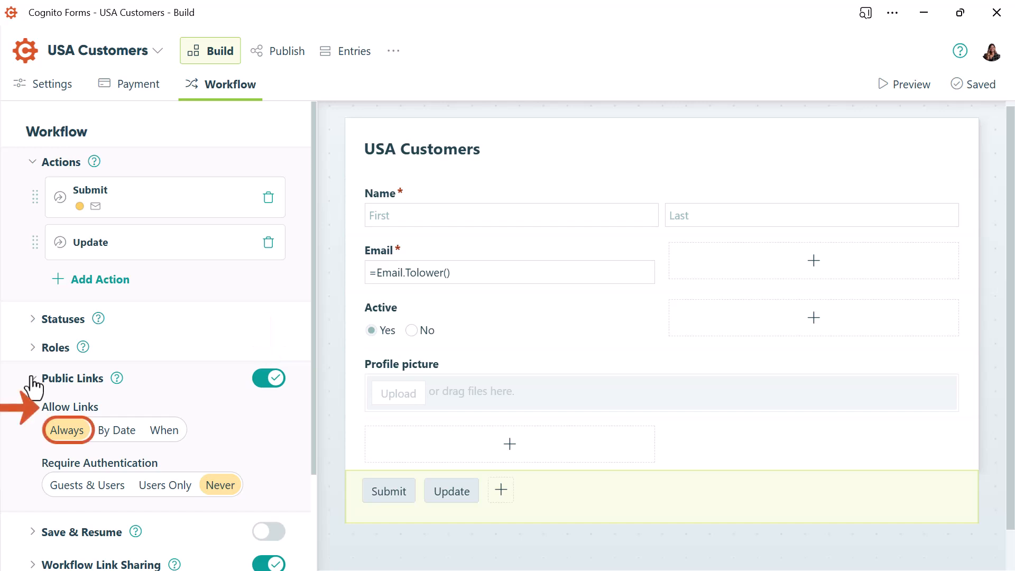
pyautogui.click(220, 485)
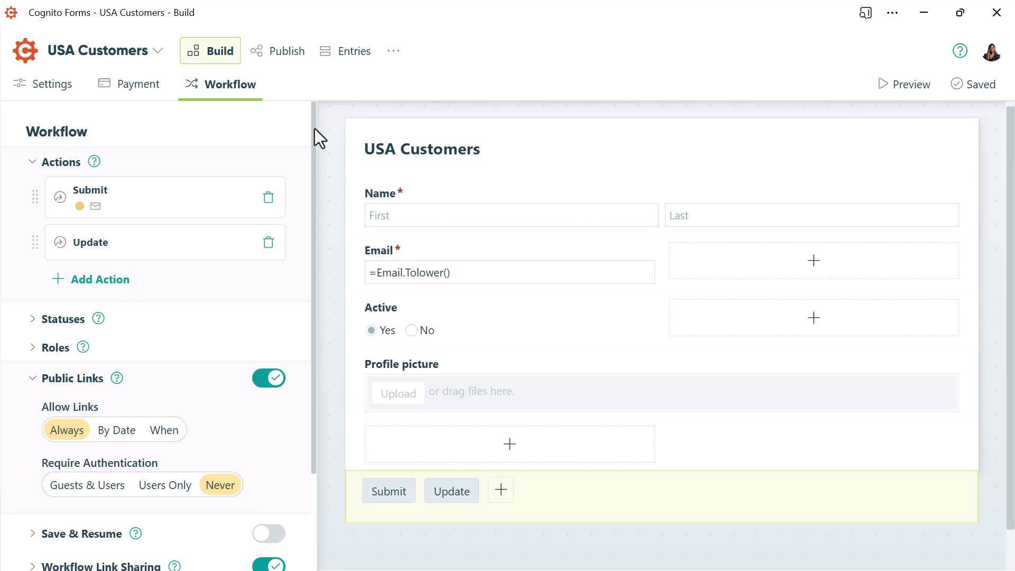
pyautogui.click(393, 51)
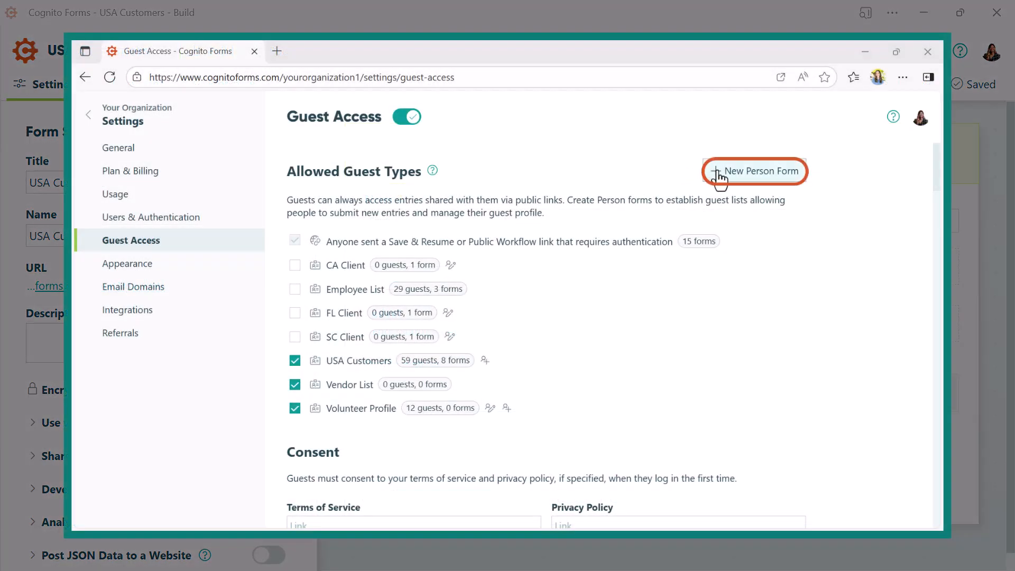
# - Create a new Client person form from the Guest Access settings
pyautogui.click(754, 172)
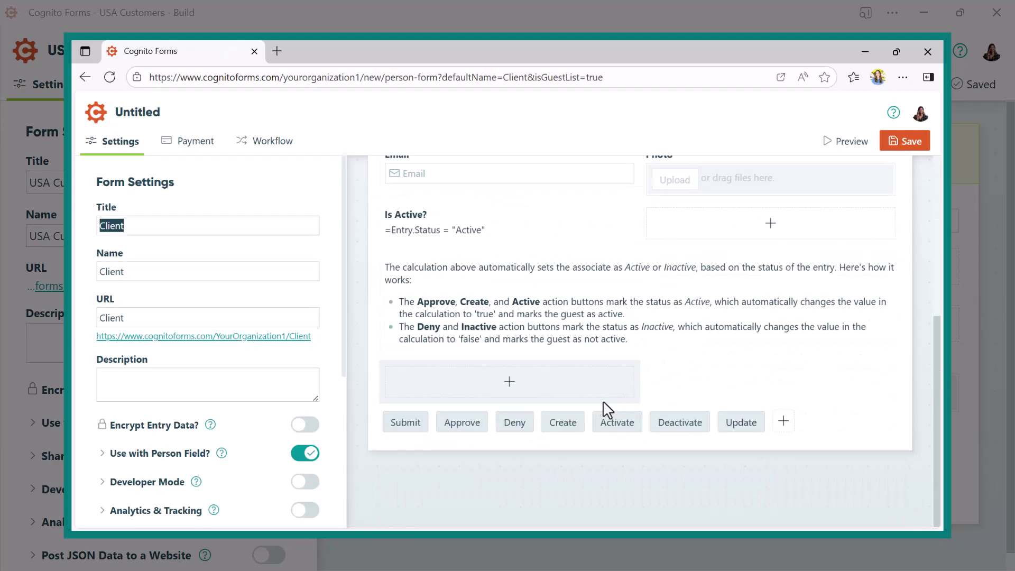
pyautogui.click(462, 422)
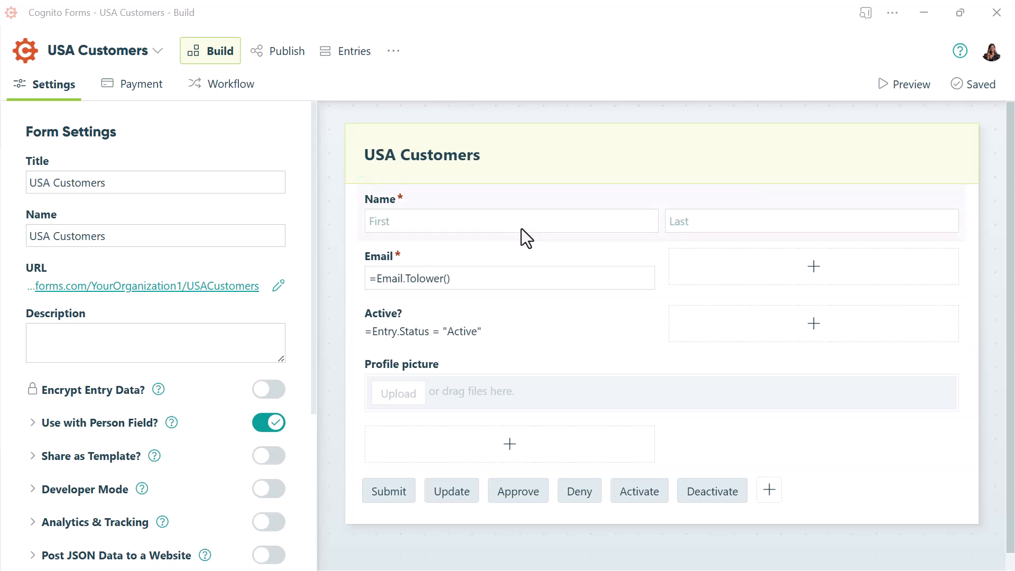
# - Confirm the USA Customers builder changes and return to the home dashboard
pyautogui.click(508, 325)
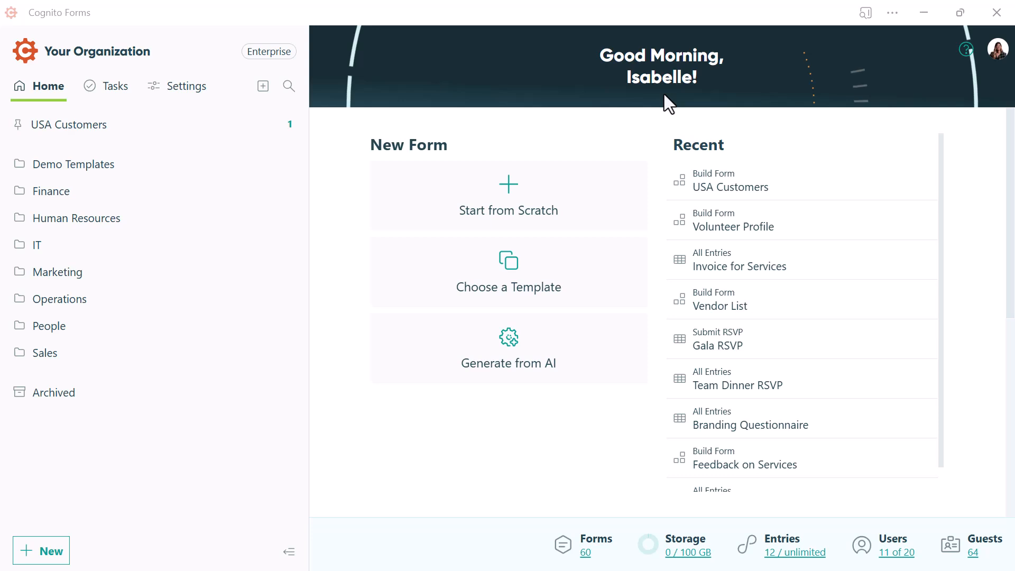
pyautogui.moveTo(186, 85)
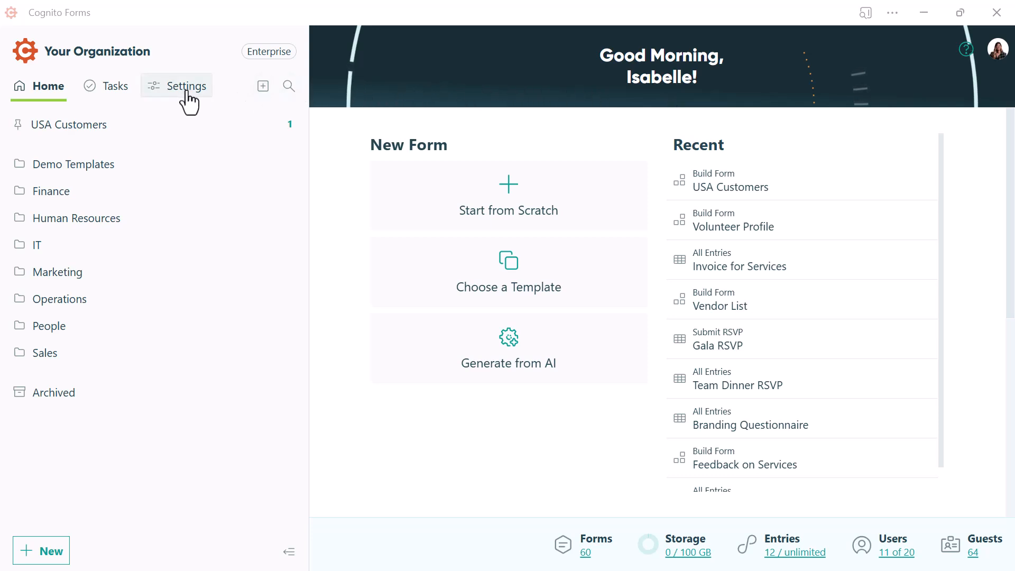
# - Check USA Customers is enabled under Allowed Guest Types in Guest Access settings
pyautogui.click(185, 86)
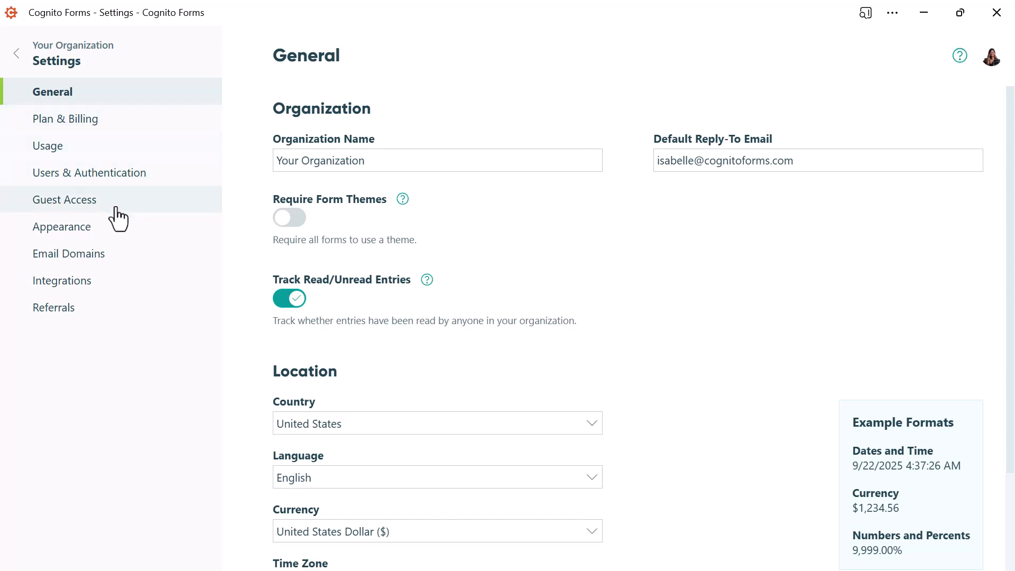
pyautogui.click(64, 200)
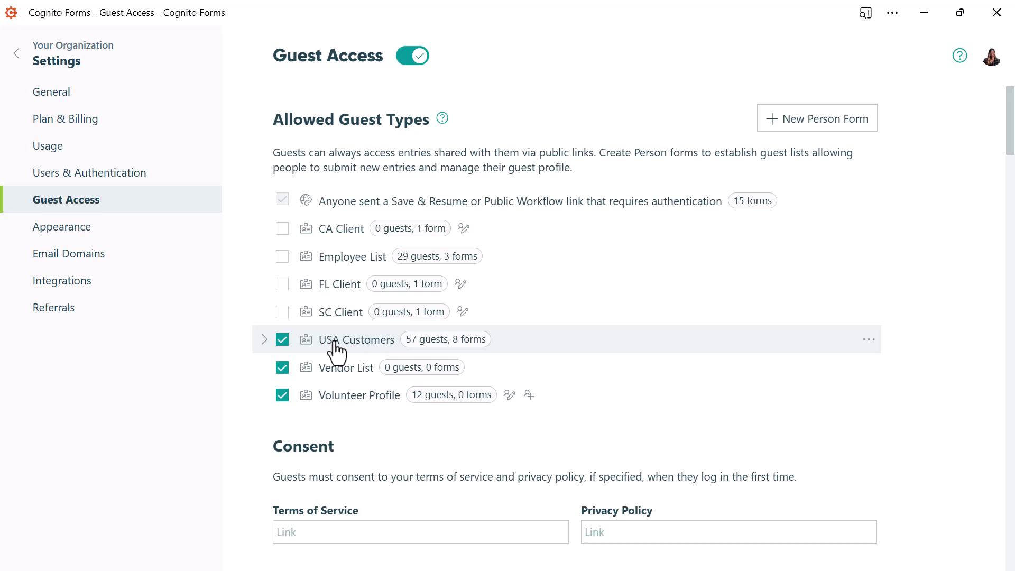
pyautogui.moveTo(668, 354)
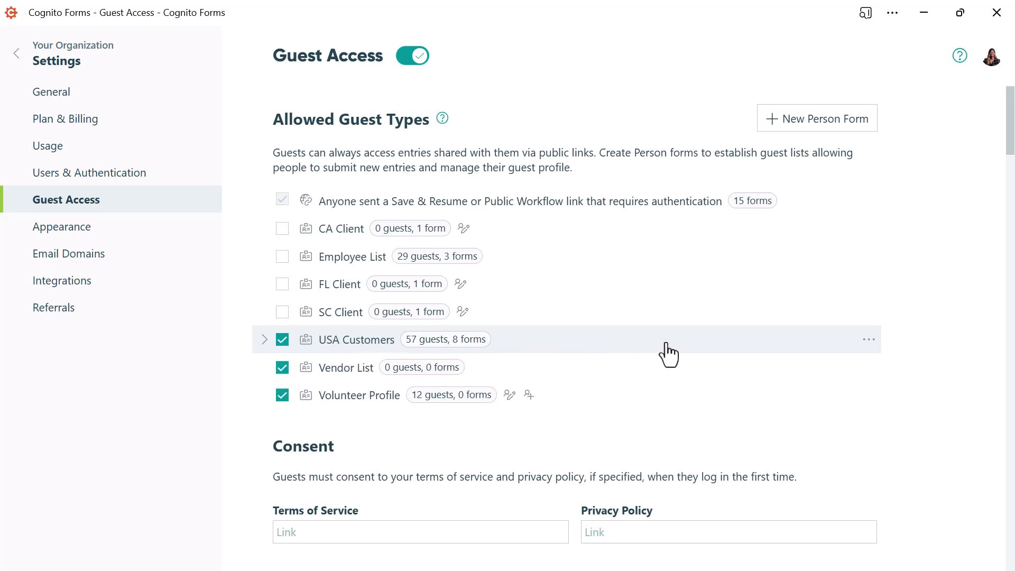
pyautogui.click(869, 339)
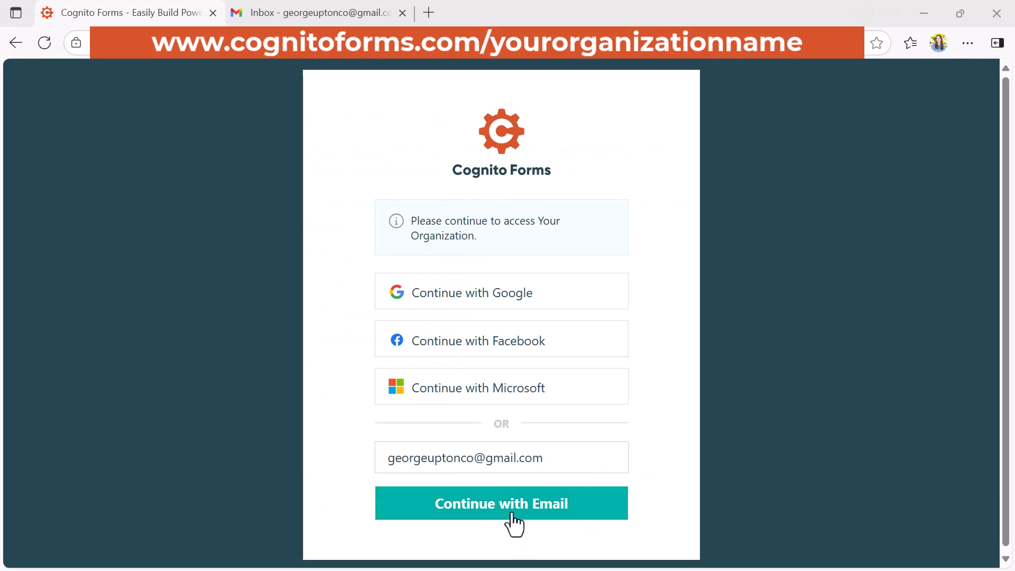
# - Verify the guest email by copying the code from the Gmail inbox
pyautogui.click(501, 503)
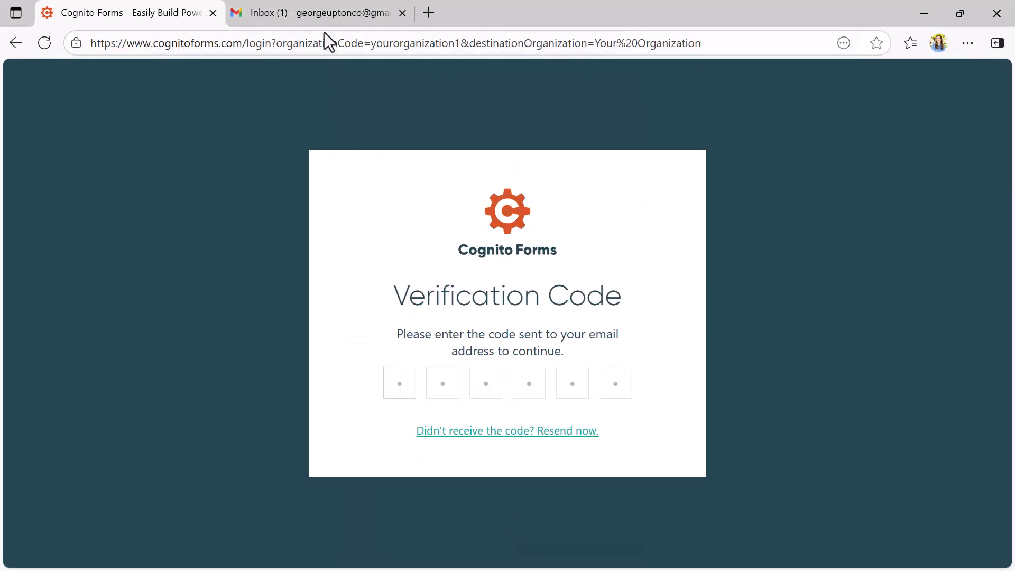
pyautogui.click(318, 12)
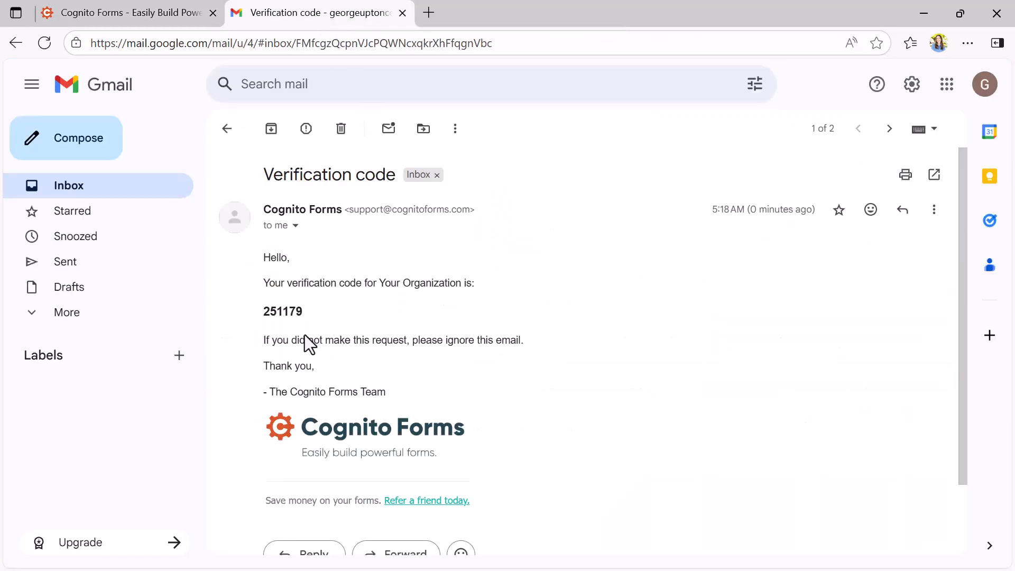
pyautogui.doubleClick(282, 310)
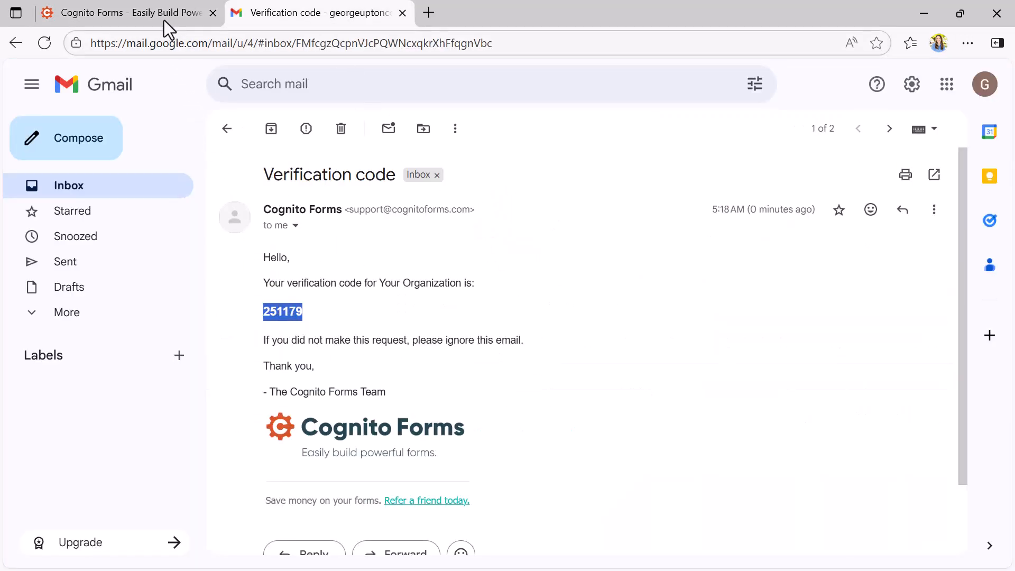
pyautogui.click(123, 13)
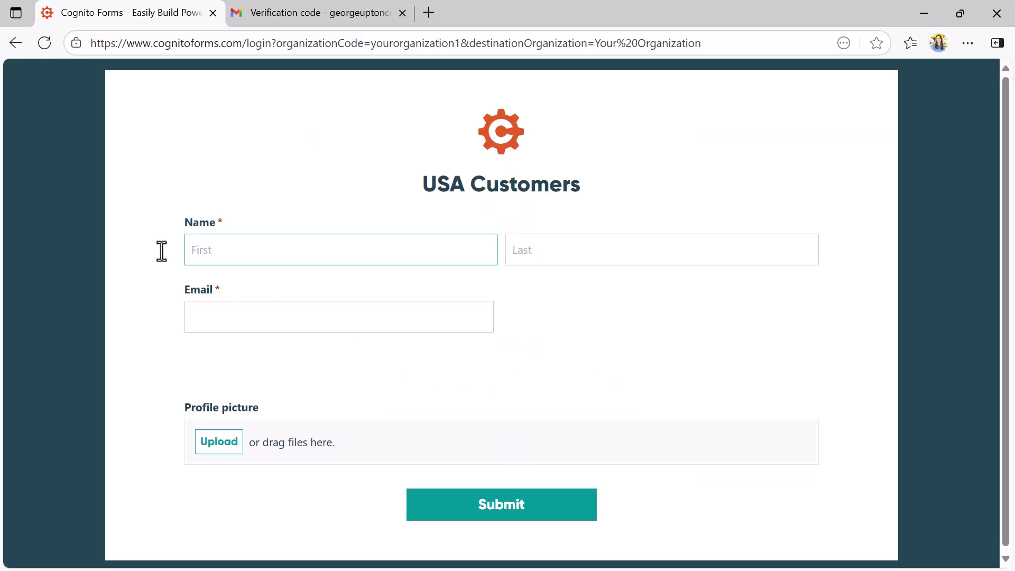
# - Fill in Upton and george's email on the USA Customers form and submit it
pyautogui.write('Upton')
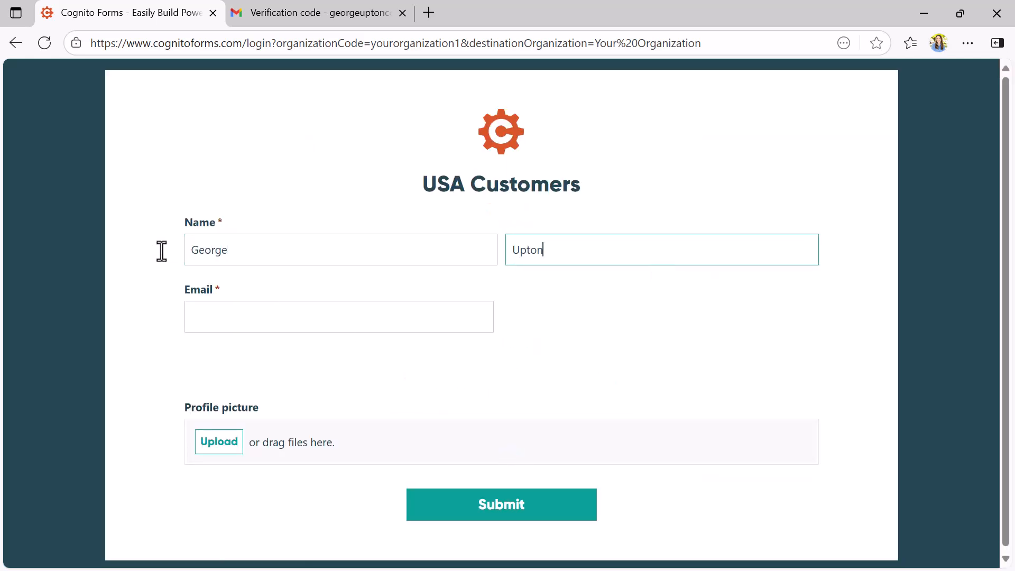
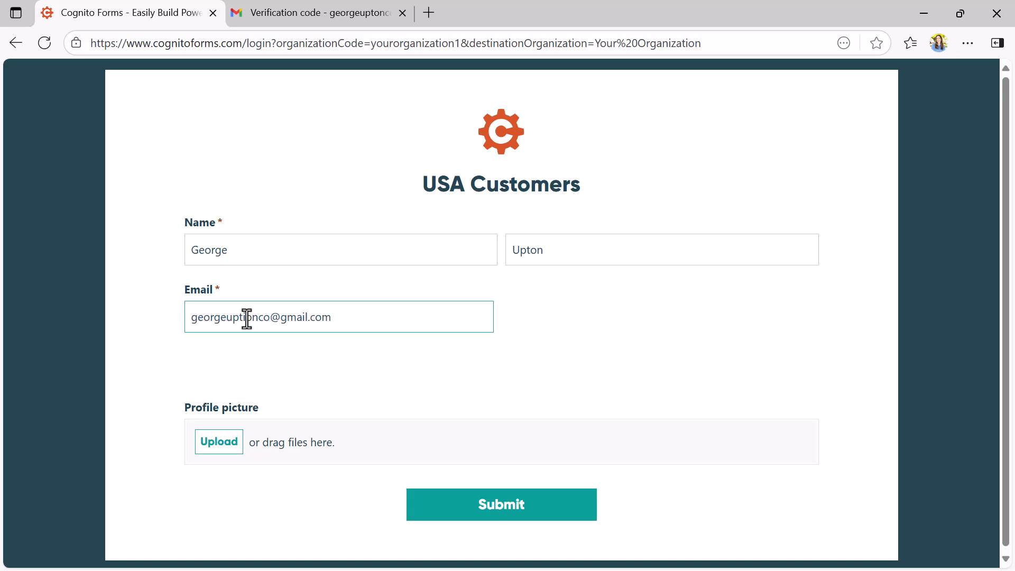
pyautogui.click(501, 505)
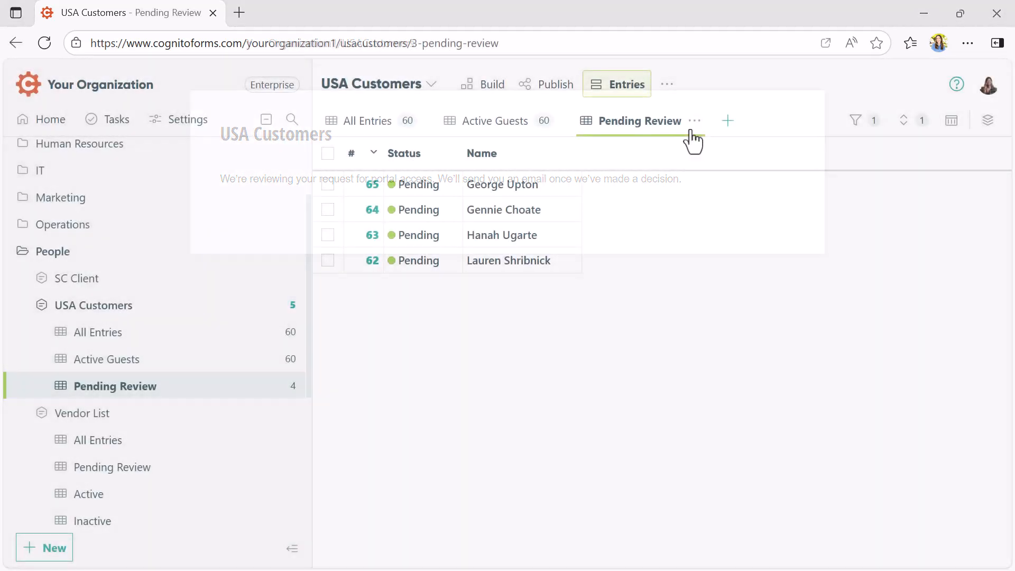
# - Make the Pending Review view assign its entries as tasks and save
pyautogui.click(696, 120)
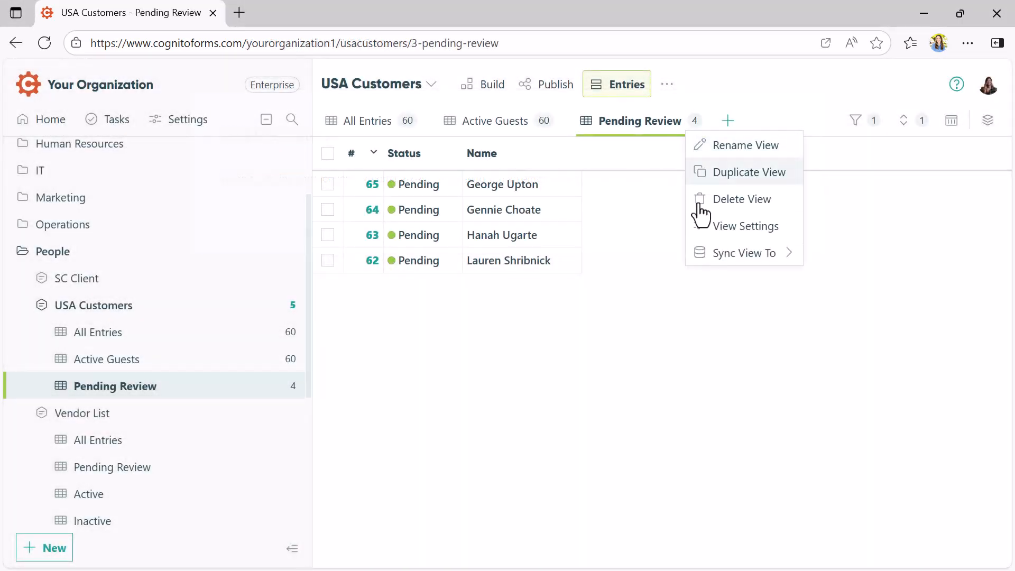
pyautogui.click(746, 227)
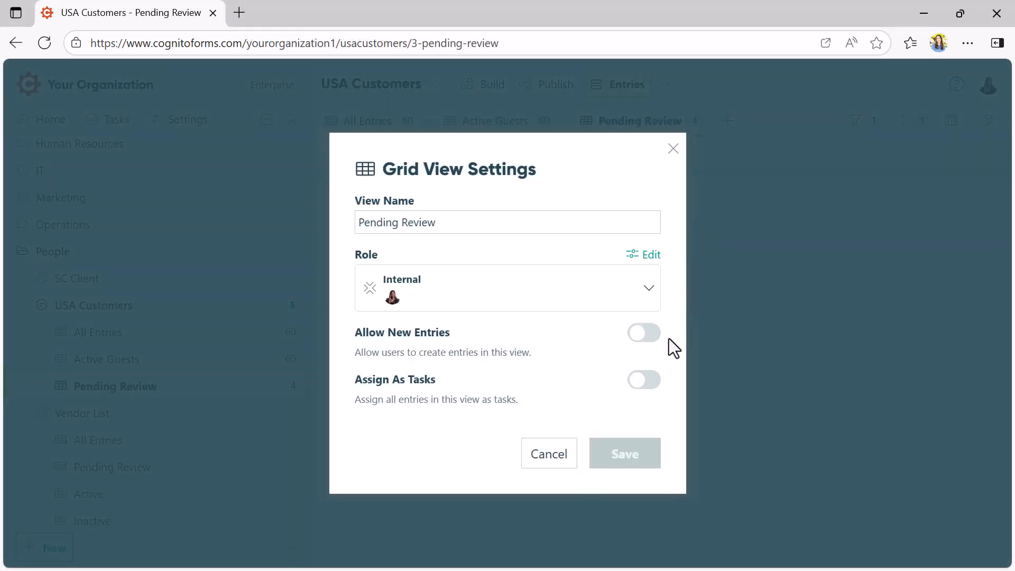
pyautogui.click(644, 380)
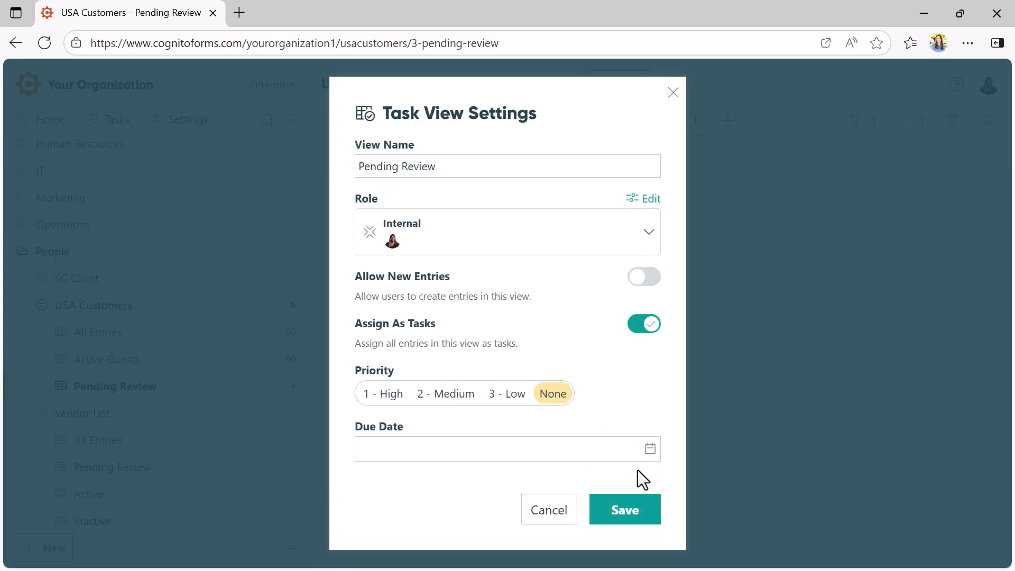
pyautogui.click(624, 508)
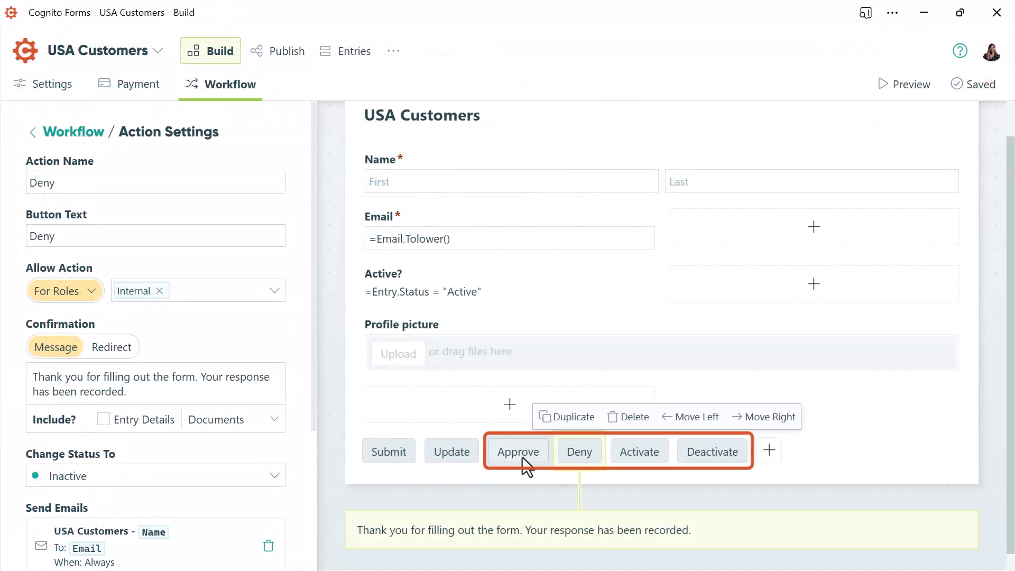
# - Open the Approve action's settings from the workflow's action buttons
pyautogui.click(518, 452)
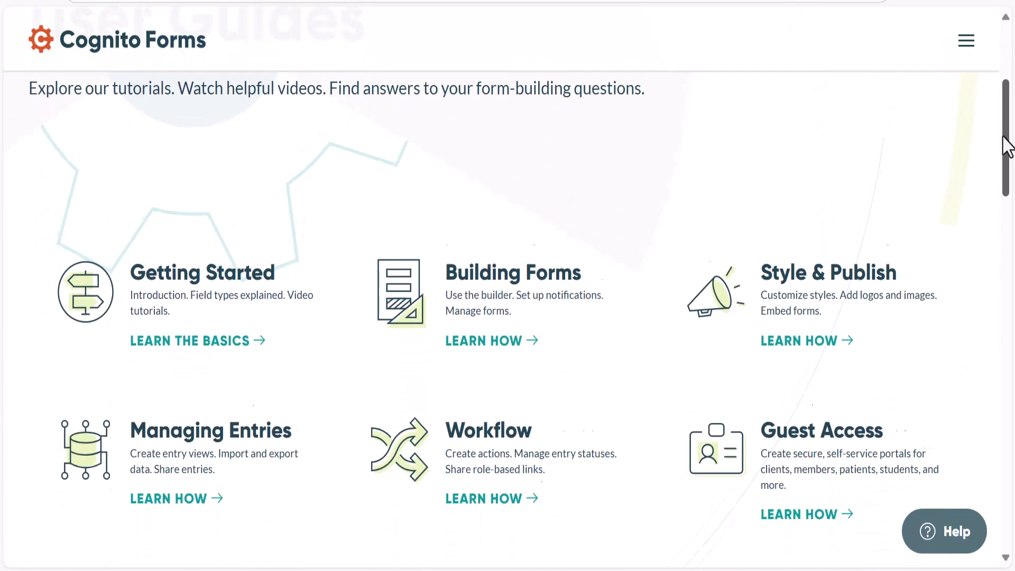
# - Reach Contact Us on the User Guides page to open the support request form
pyautogui.scroll(-3)
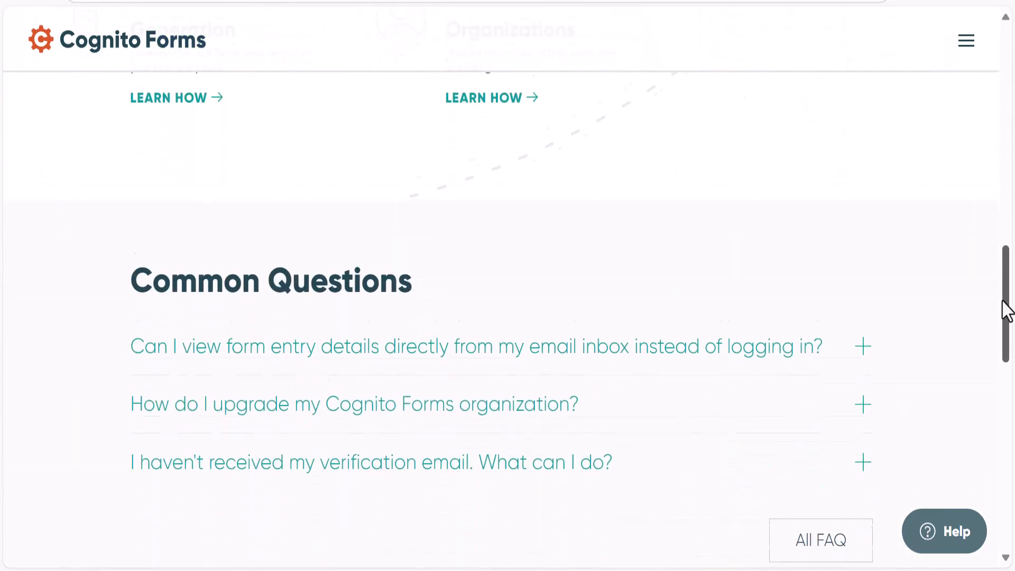
pyautogui.scroll(-3)
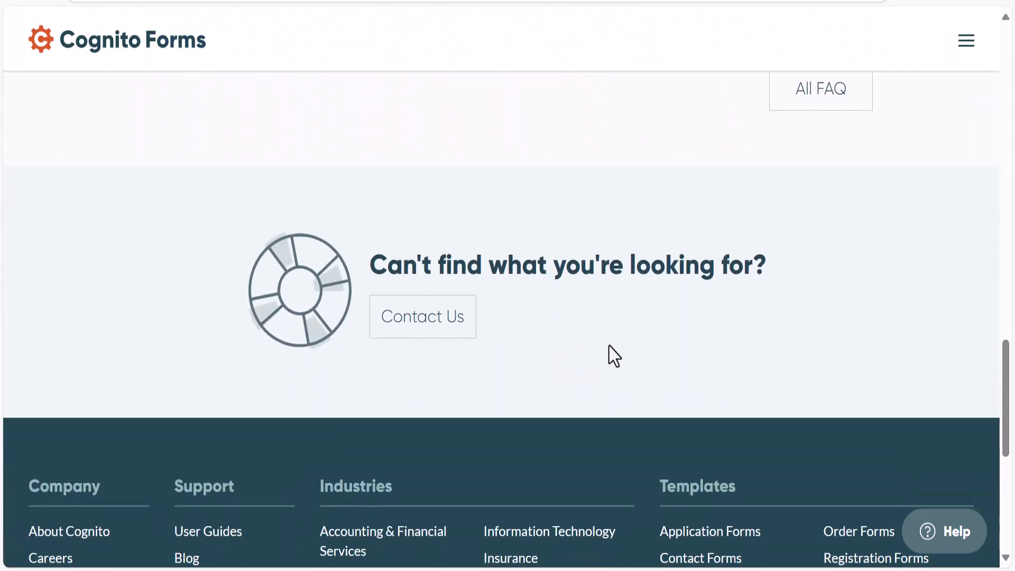
pyautogui.click(422, 316)
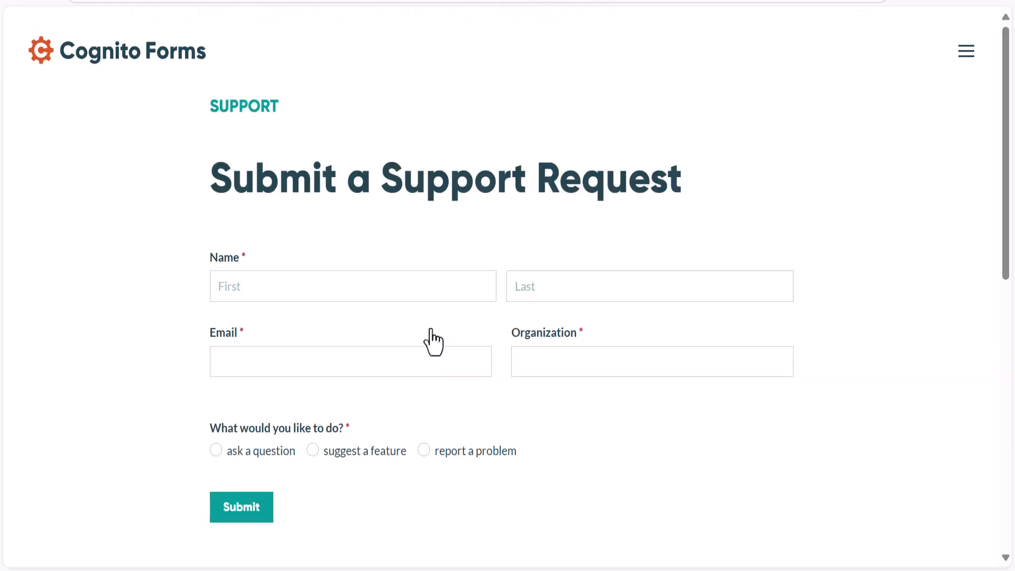